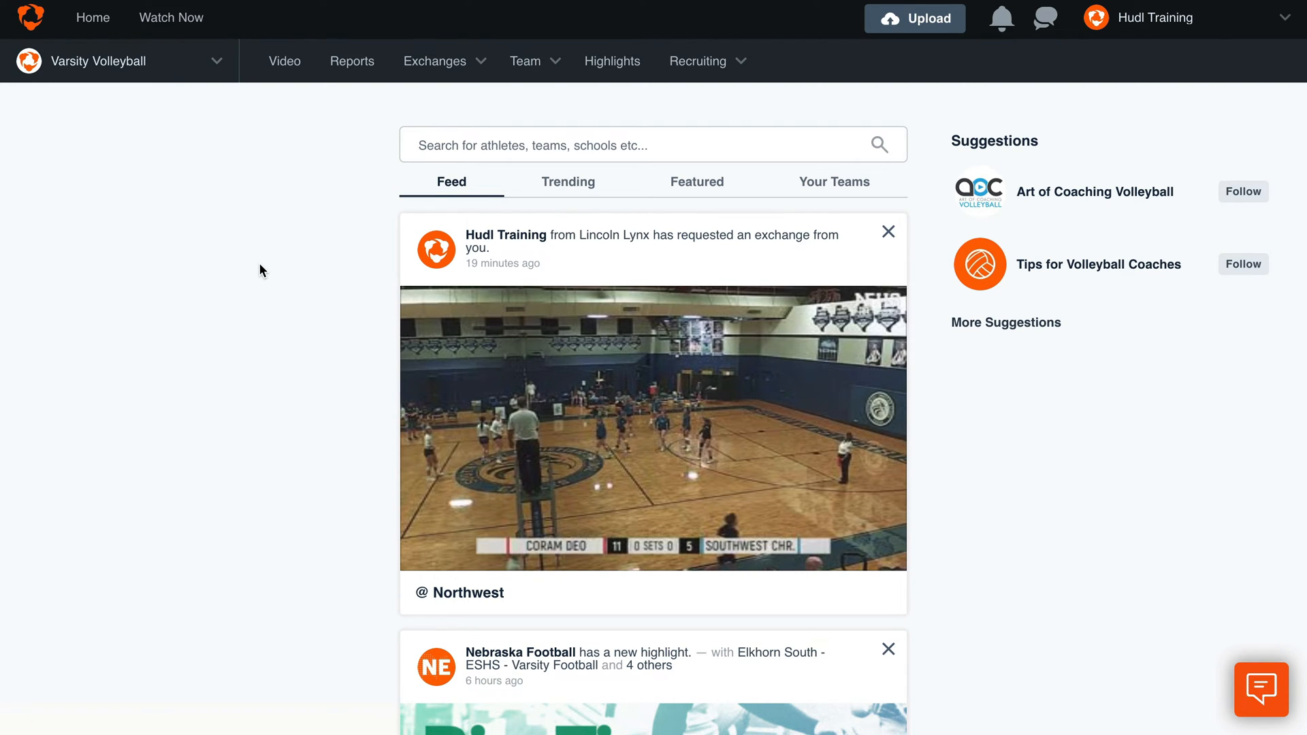
{"action": "mouse_move", "coordinate": [271, 264]}
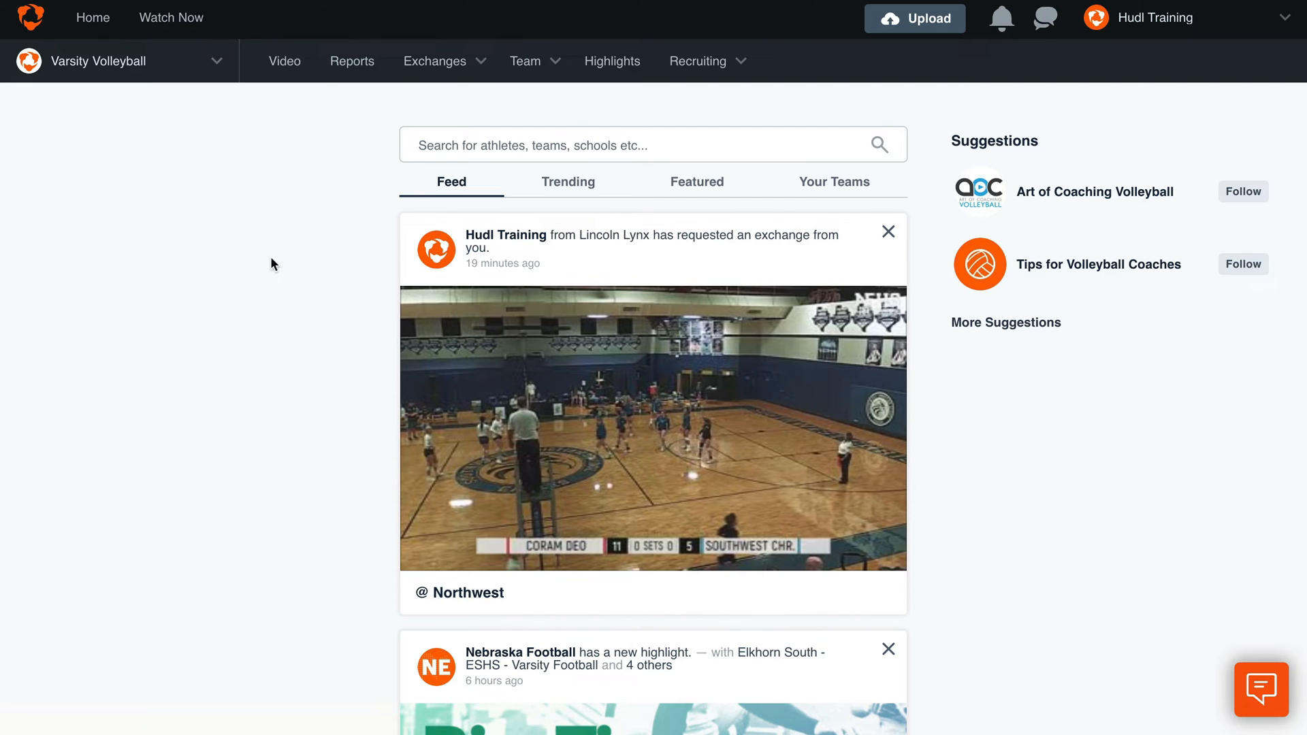
Open the Team dropdown menu on the Varsity Volleyball home feed
{"action": "left_click", "coordinate": [525, 60]}
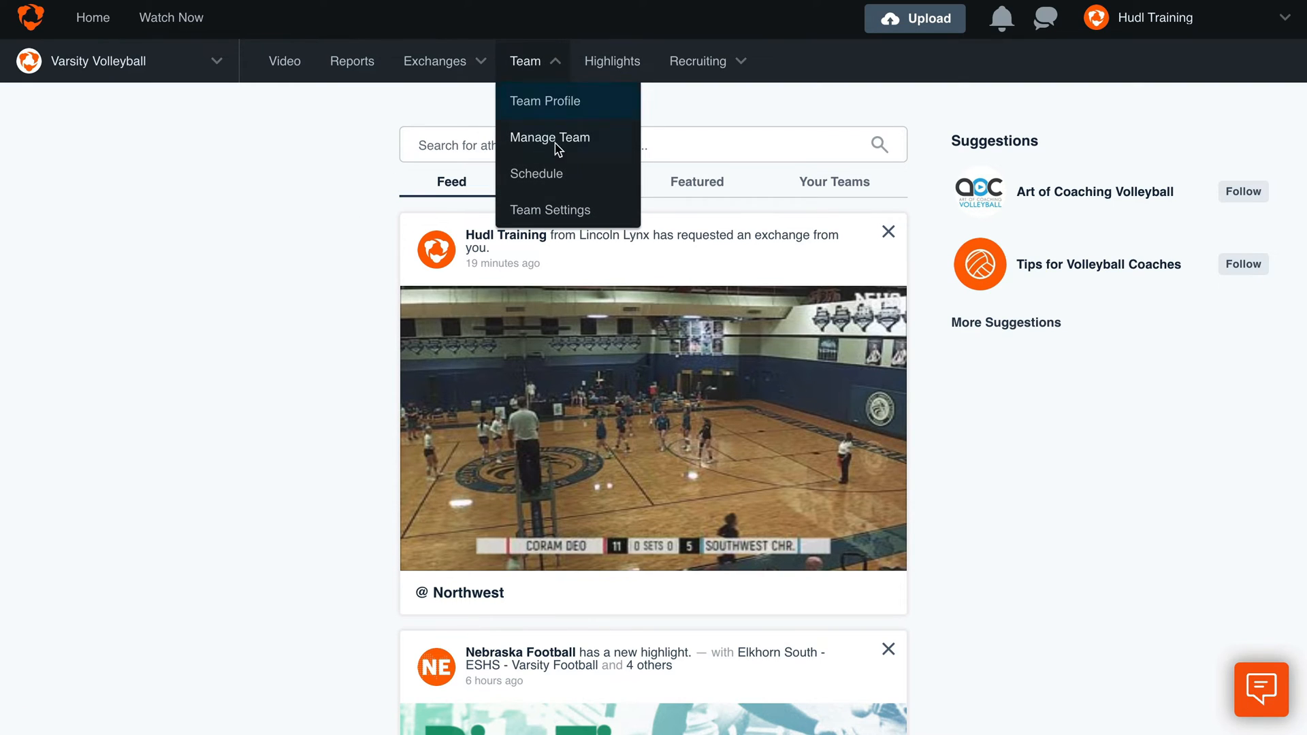
Go to Team Settings and select Hide for Highlights on team and athlete profiles
{"action": "left_click", "coordinate": [549, 209]}
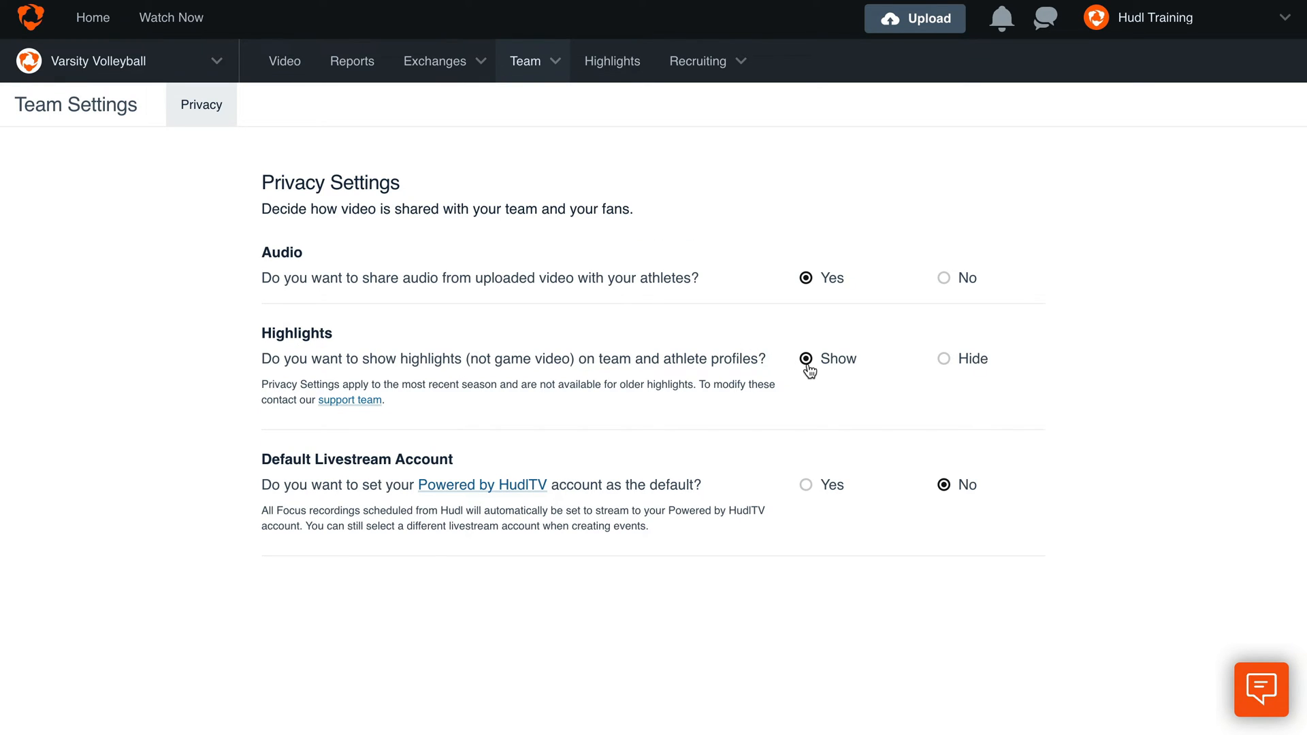
{"action": "mouse_move", "coordinate": [871, 368]}
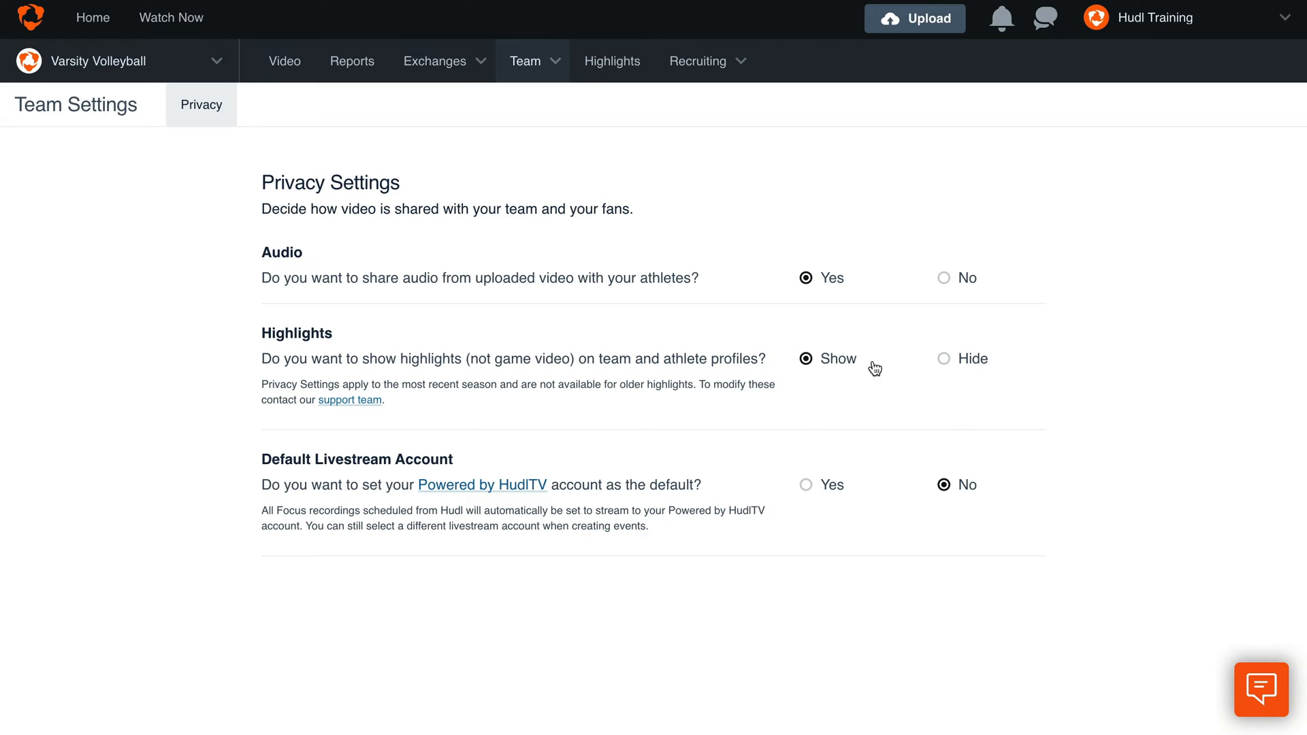
{"action": "mouse_move", "coordinate": [946, 364]}
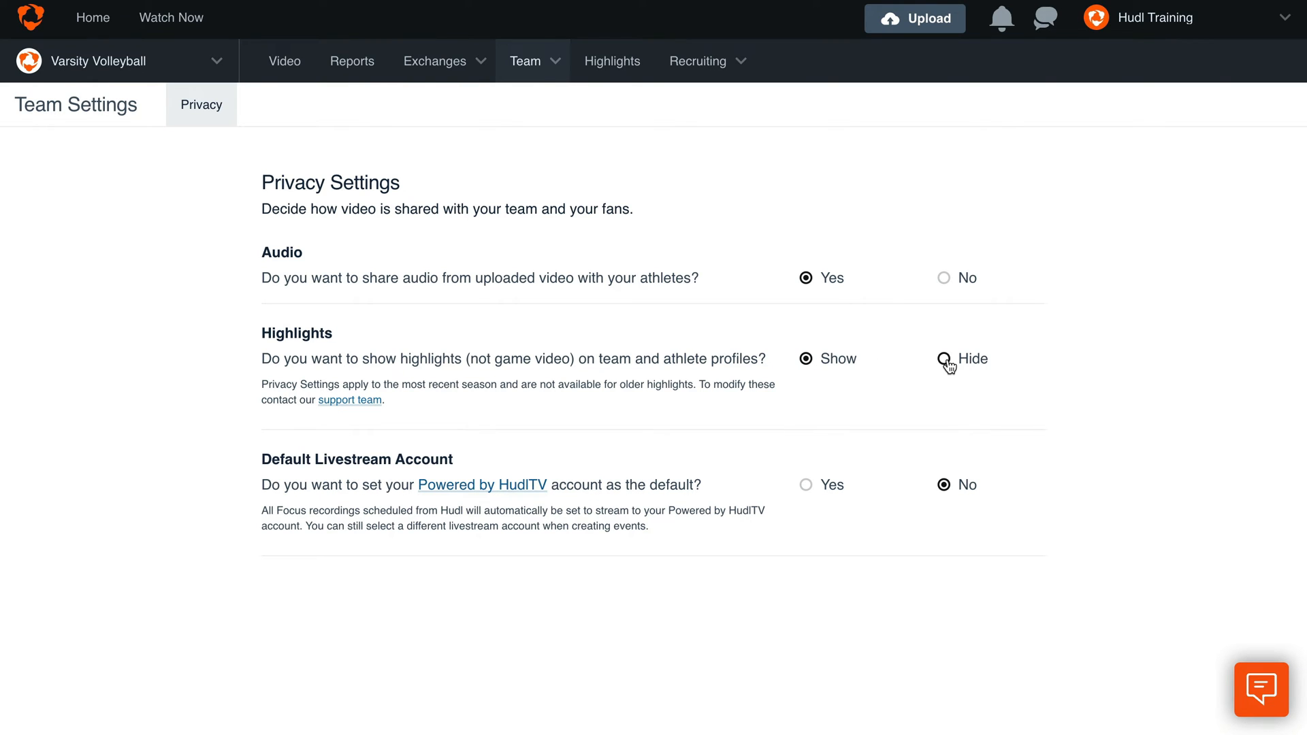
{"action": "left_click", "coordinate": [944, 359]}
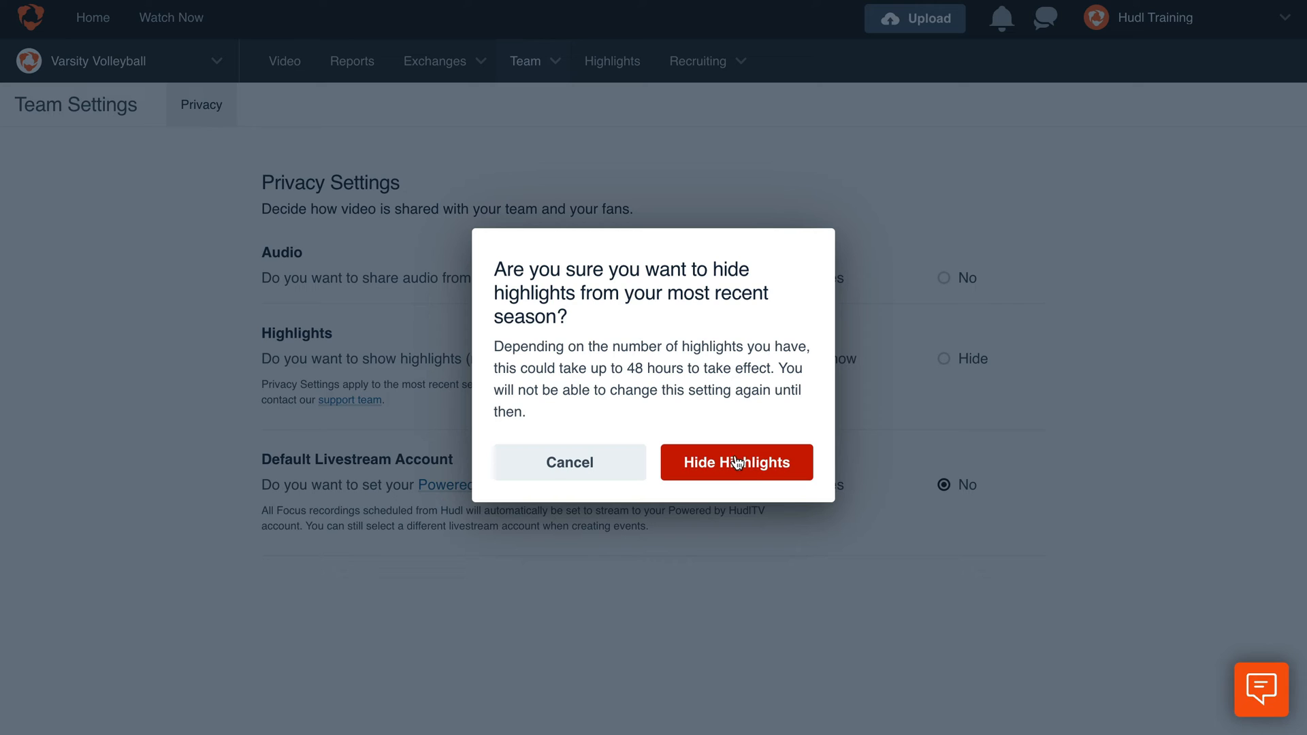
Confirm hiding highlights from the most recent season
{"action": "left_click", "coordinate": [735, 461]}
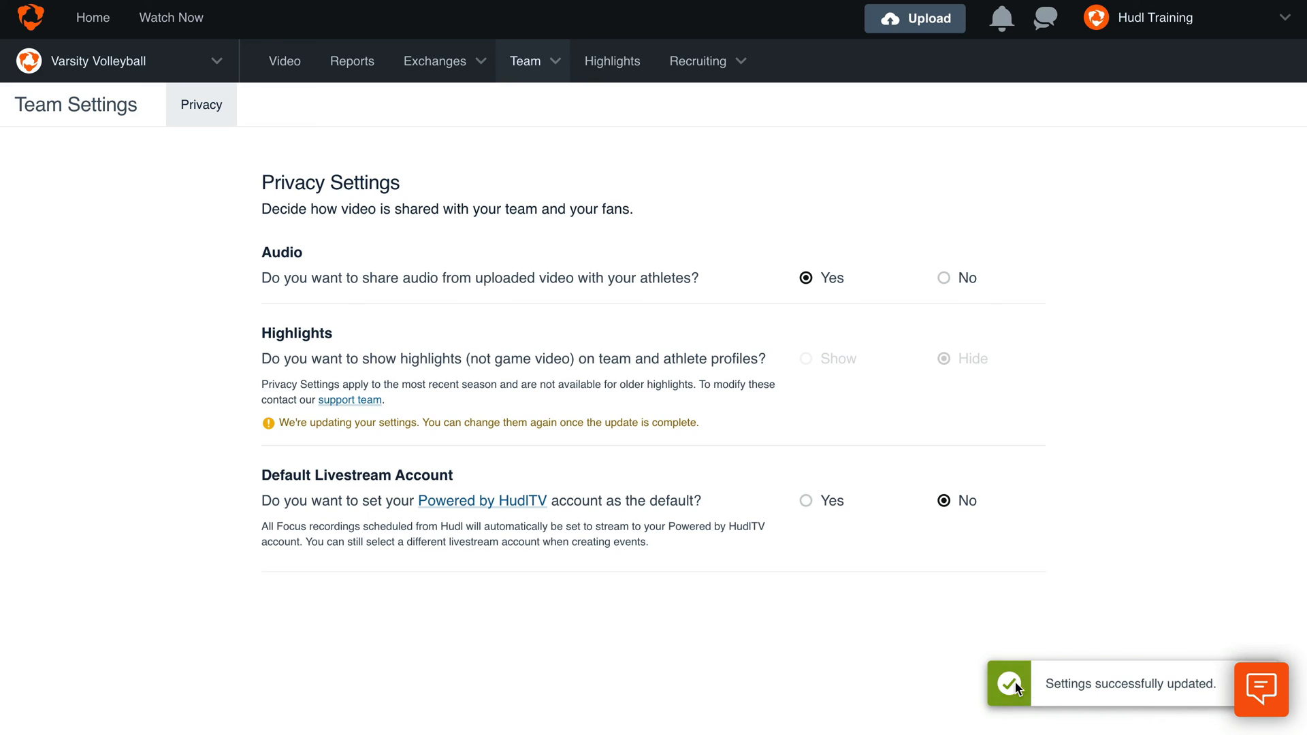
{"action": "mouse_move", "coordinate": [1232, 660]}
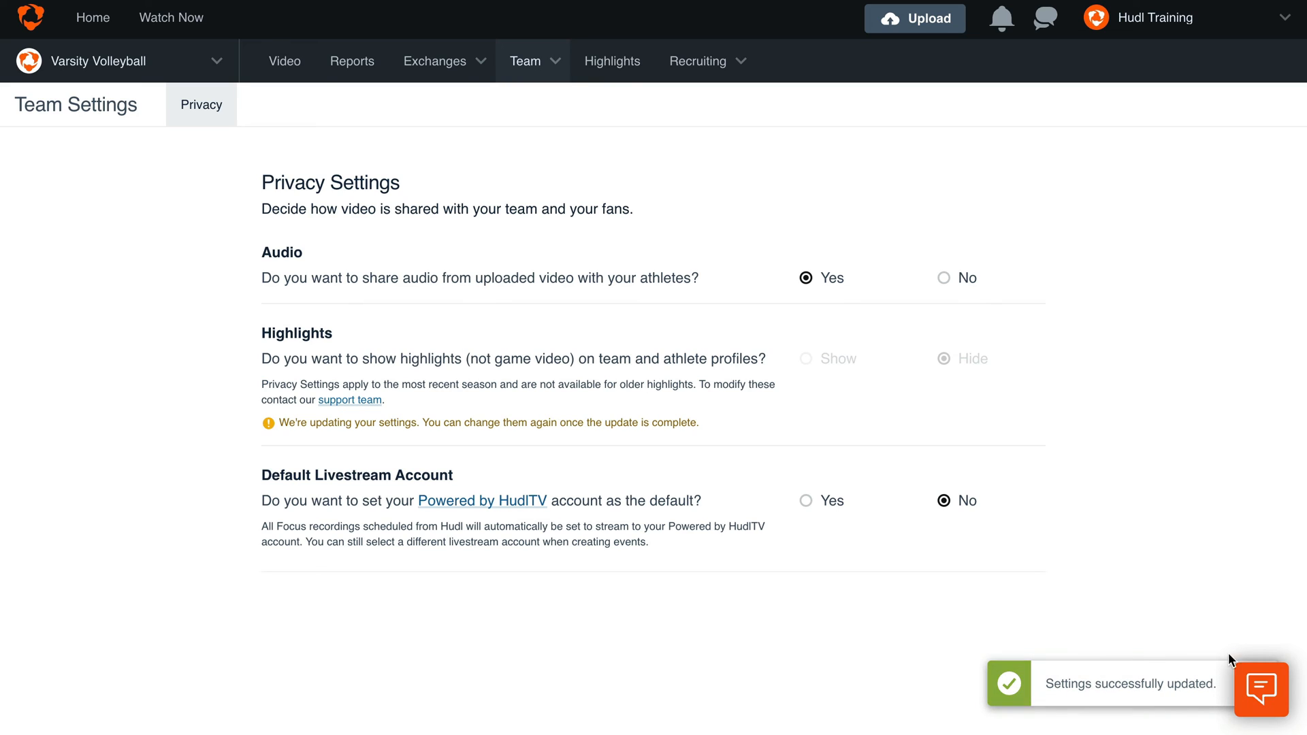